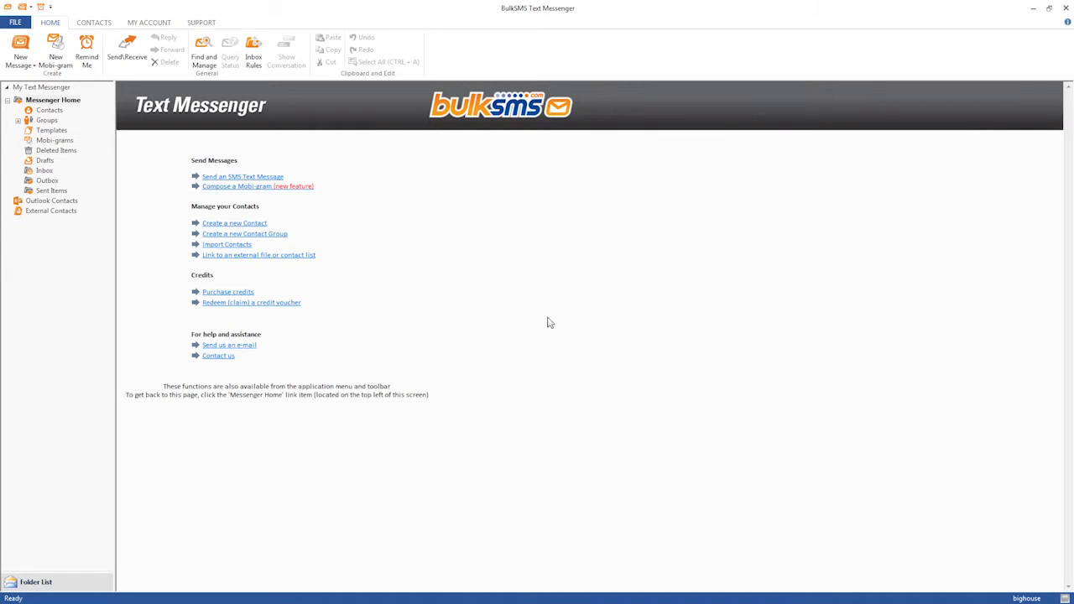
mouse_move(270, 110)
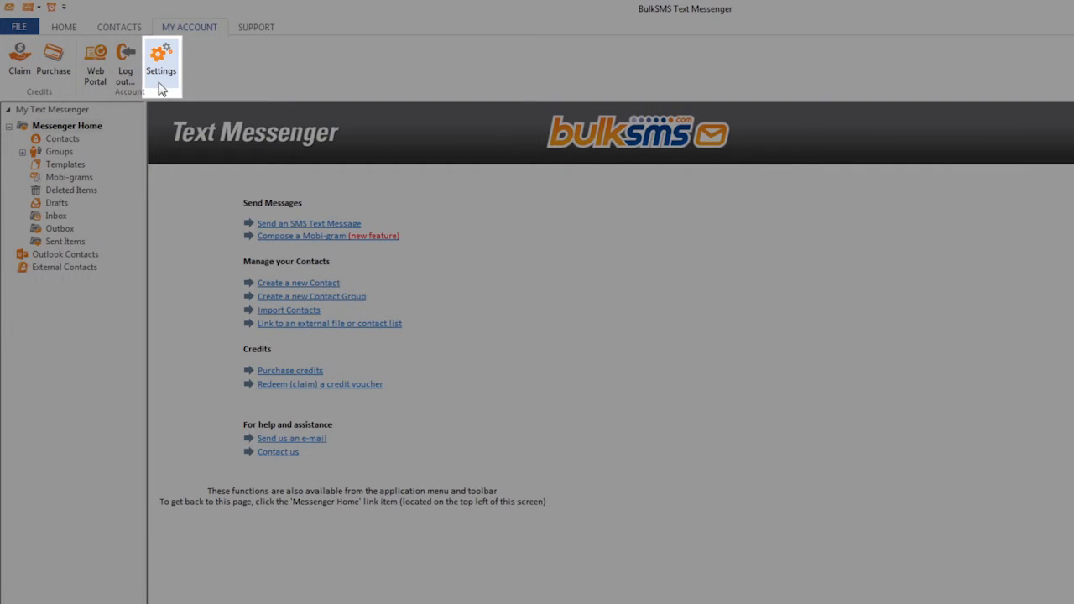
Open General Settings from My Account and show the Message Signature page
left_click(161, 59)
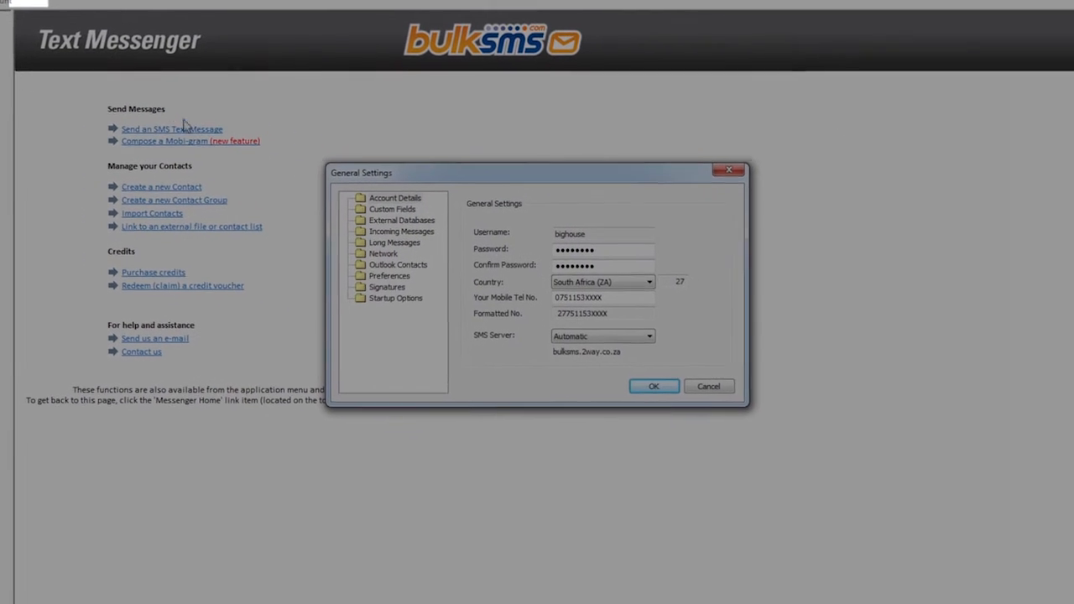
left_click(387, 287)
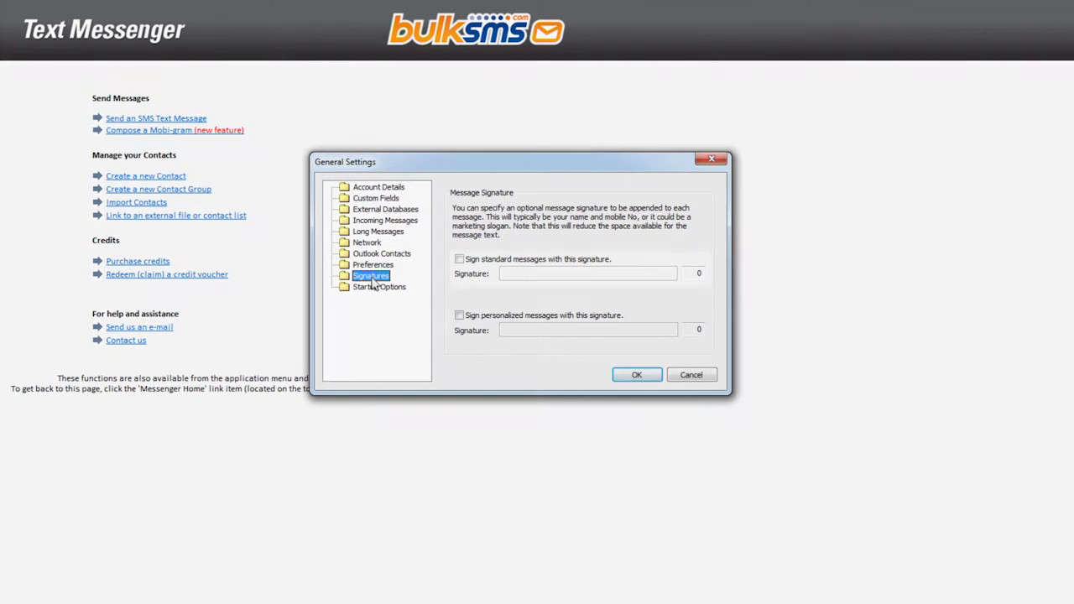
Enable signatures for standard and personalized messages, enter the name-and-mobile signature in both, and save
left_click(459, 258)
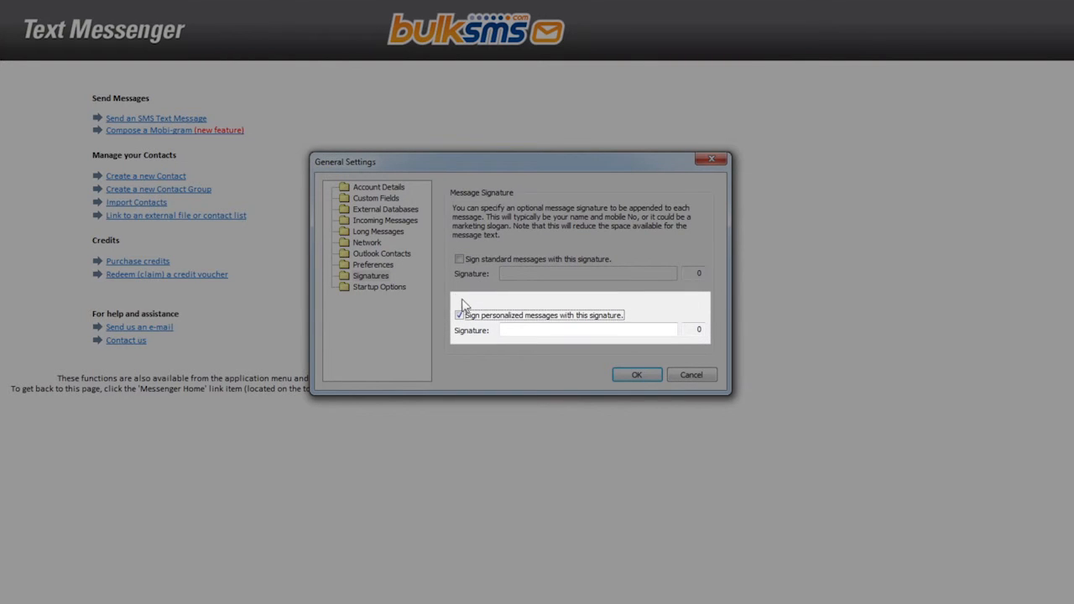
left_click(459, 259)
type("Ga")
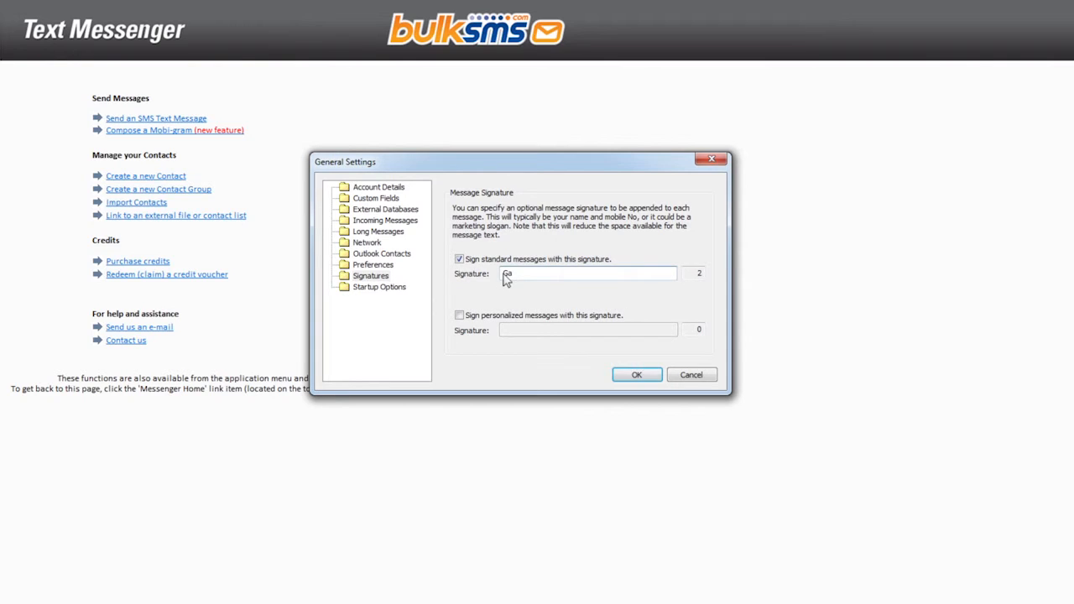
type("ry 079 511 XXXX")
left_click(588, 330)
type("G")
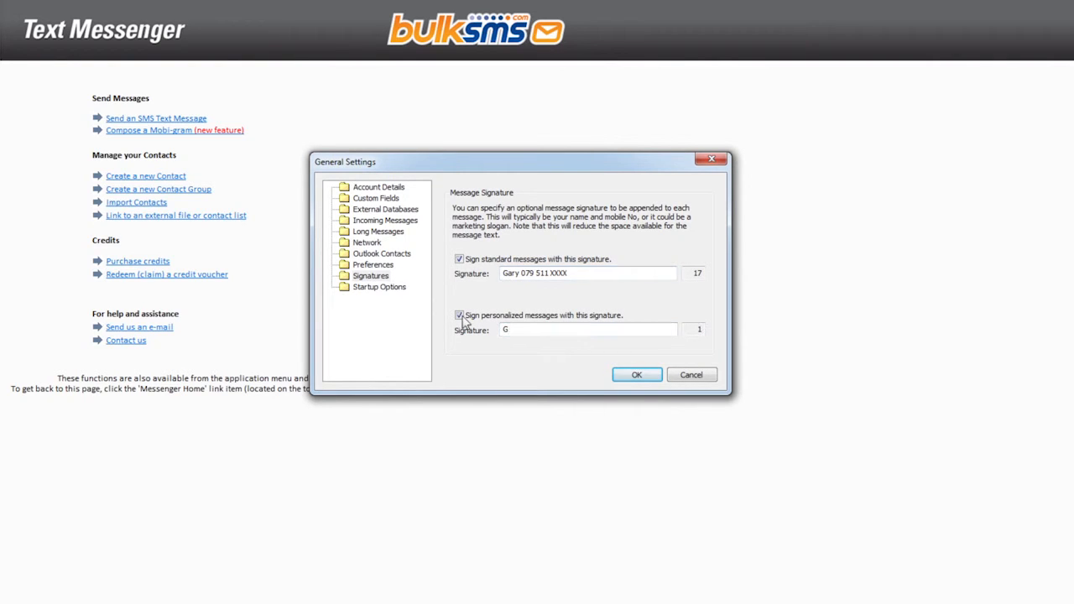
type("ary 079 511 XXXX")
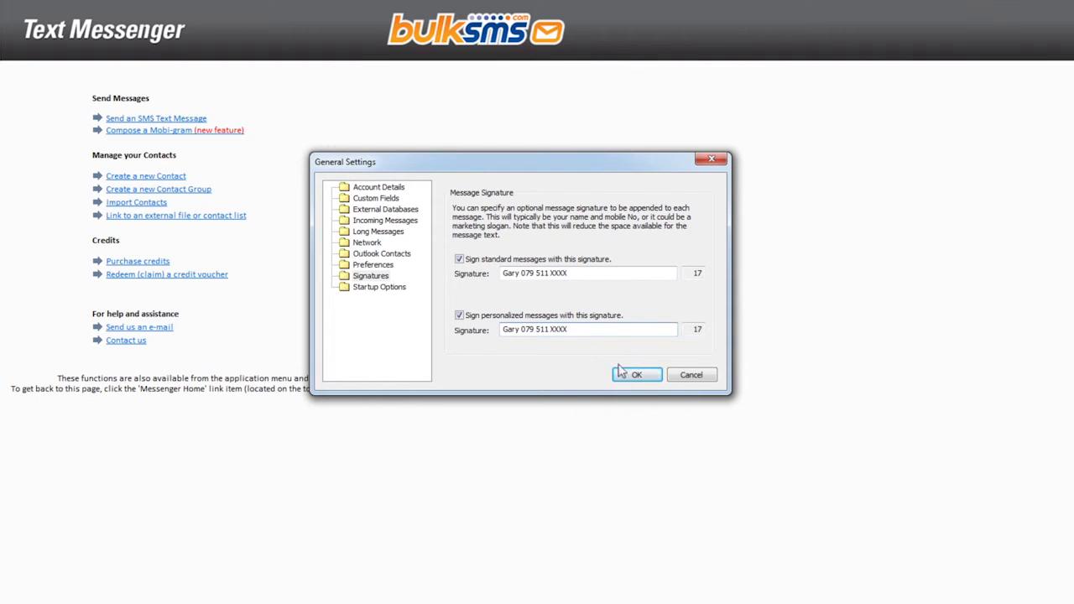
left_click(636, 374)
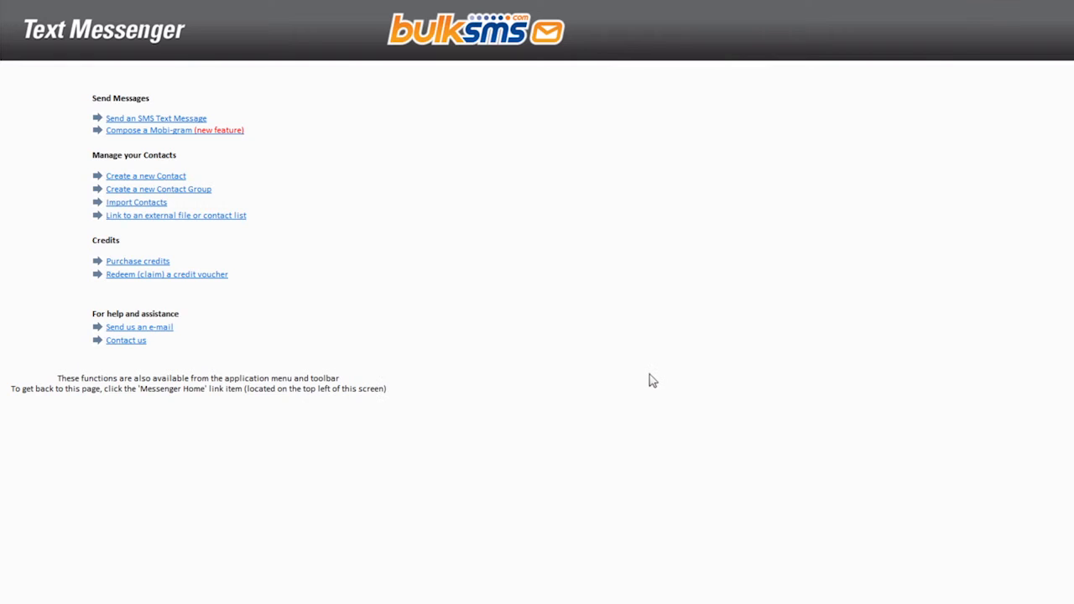
Open a new message to Kenny and untick Append Signature
left_click(156, 118)
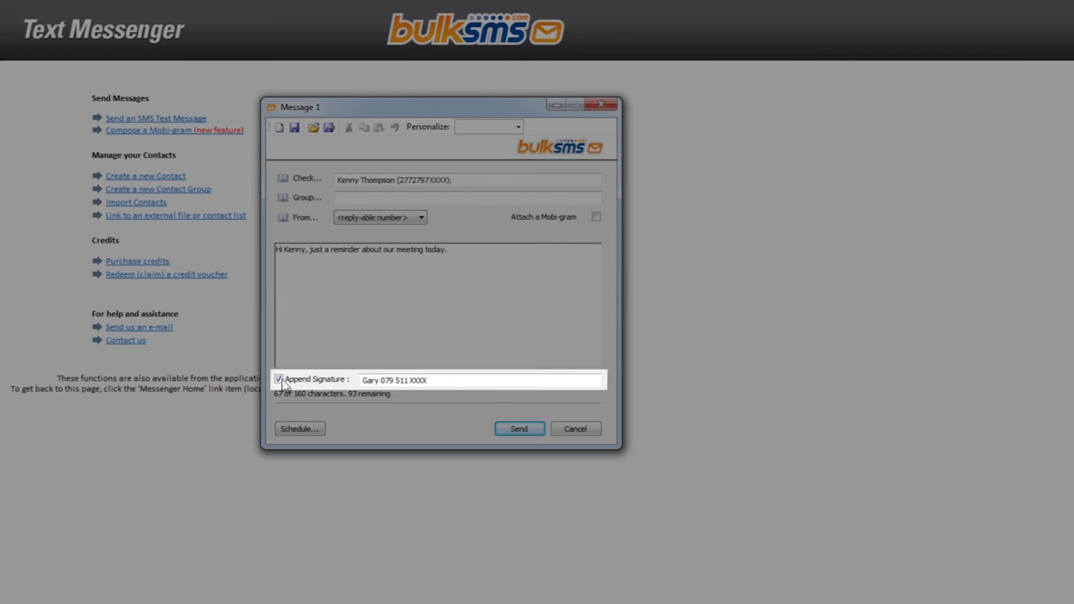
left_click(279, 379)
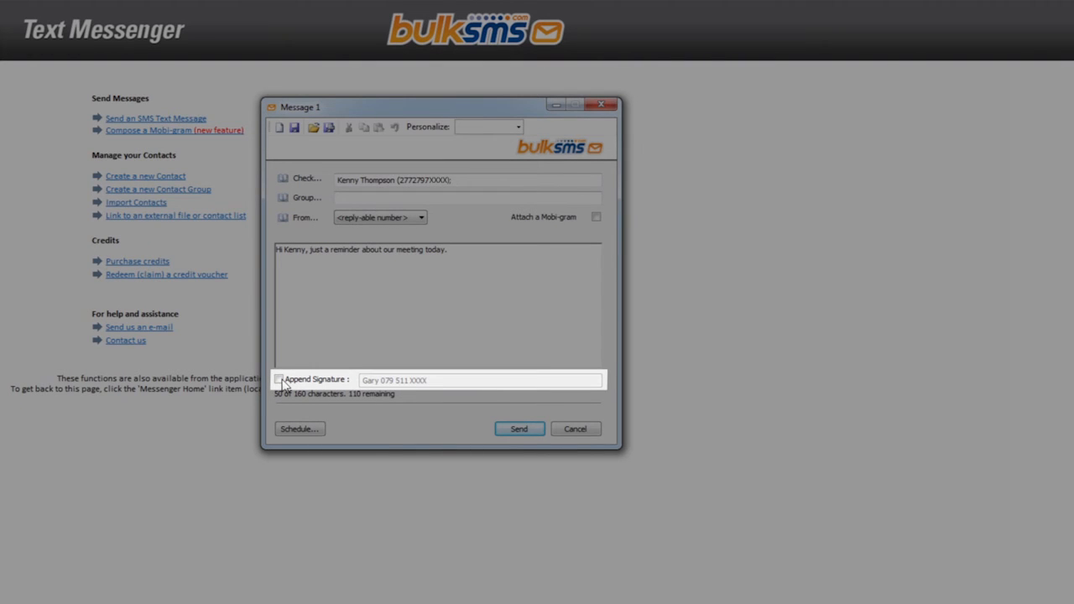